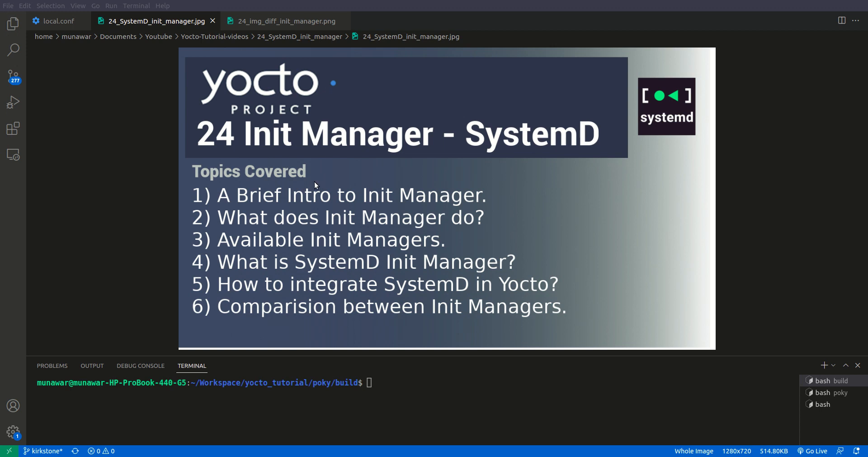
pyautogui.moveTo(312, 175)
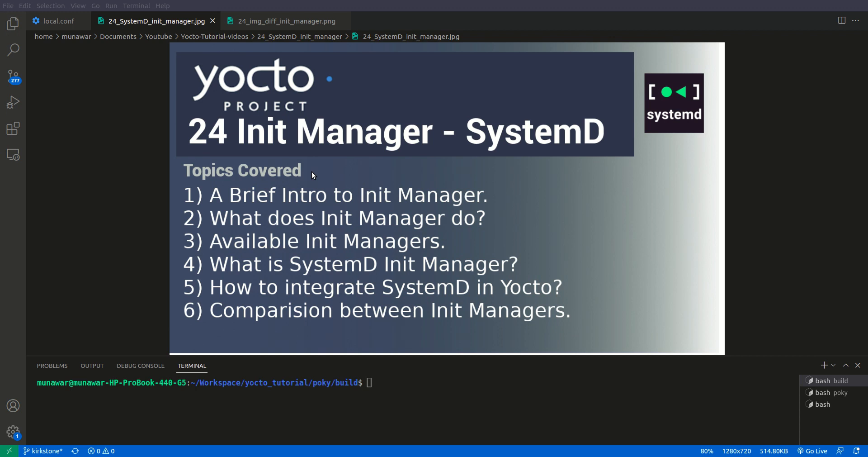
pyautogui.moveTo(591, 88)
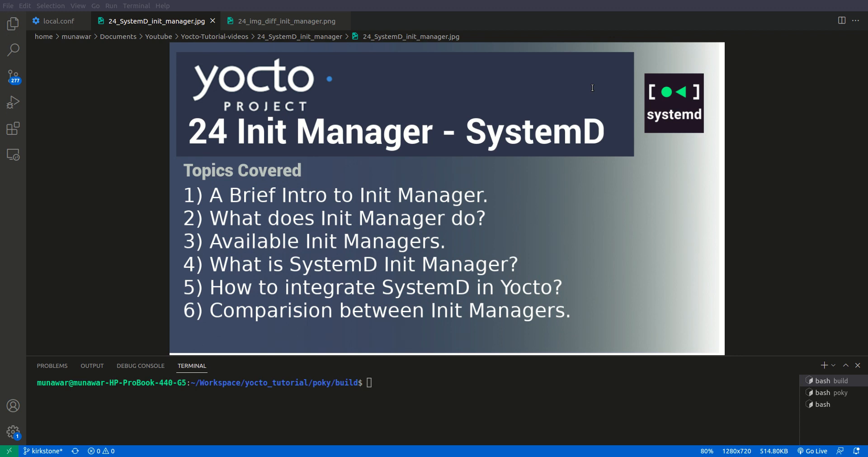
pyautogui.moveTo(609, 104)
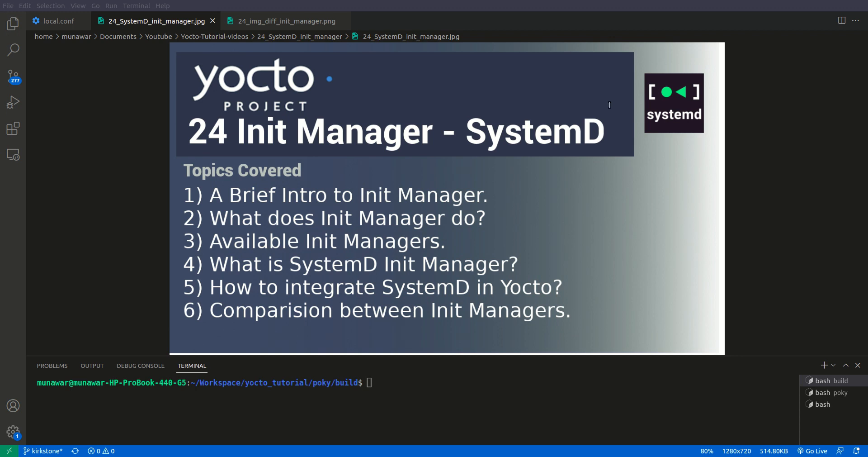
pyautogui.moveTo(714, 187)
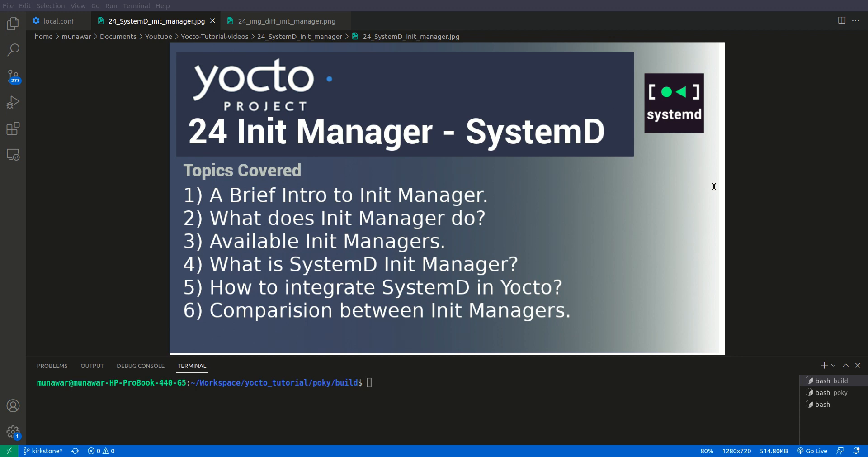
pyautogui.moveTo(765, 190)
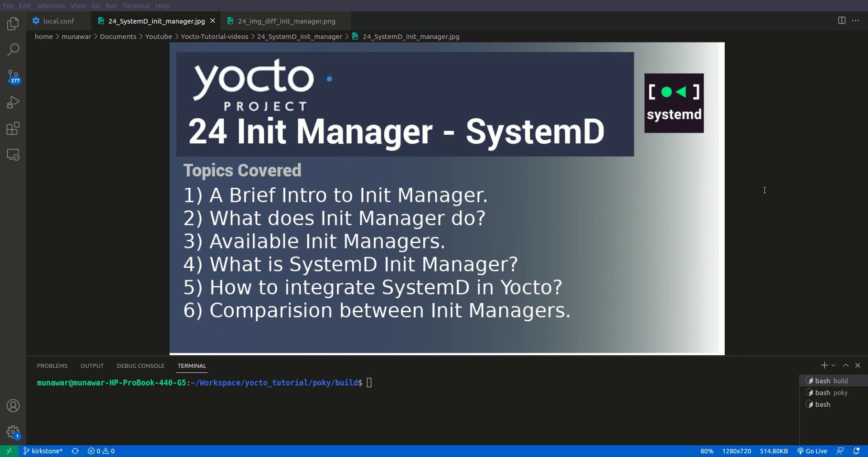
pyautogui.moveTo(766, 213)
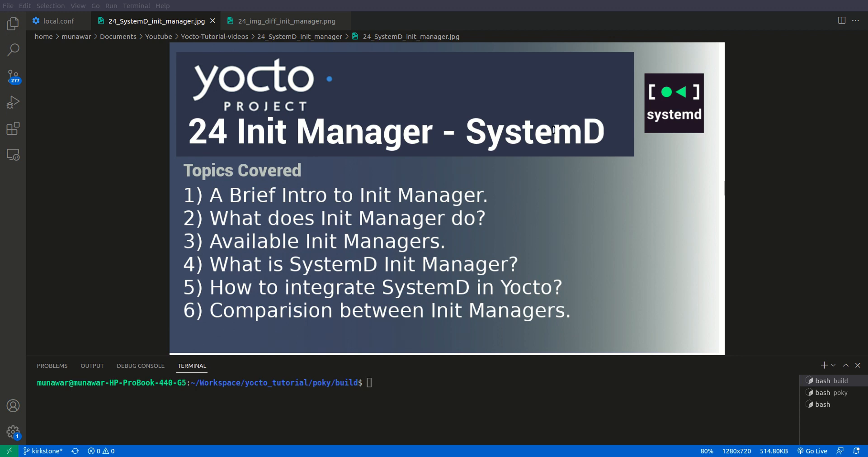
pyautogui.moveTo(316, 121)
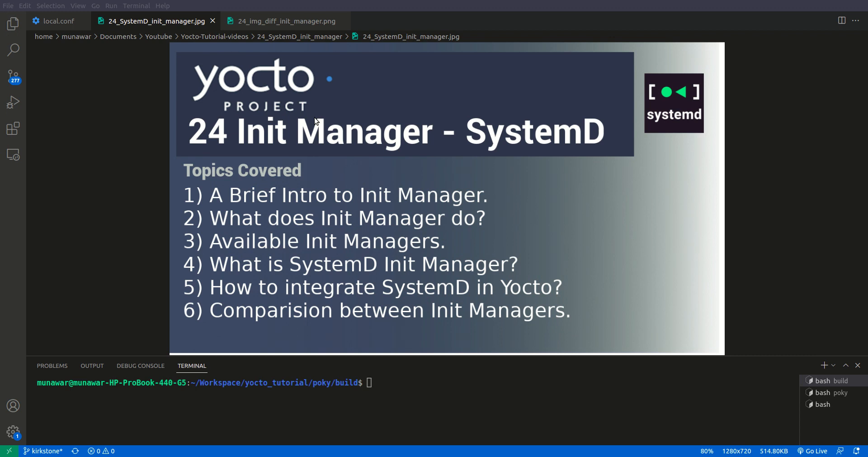
pyautogui.moveTo(121, 99)
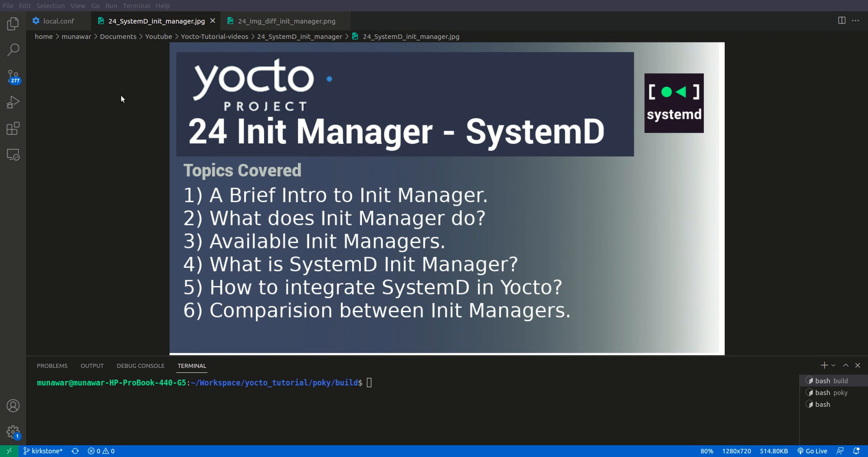
# - Reach the end of local.conf where the systemd DISTRO_FEATURES and VIRTUAL-RUNTIME lines go above IMAGE_INSTALL
pyautogui.click(56, 21)
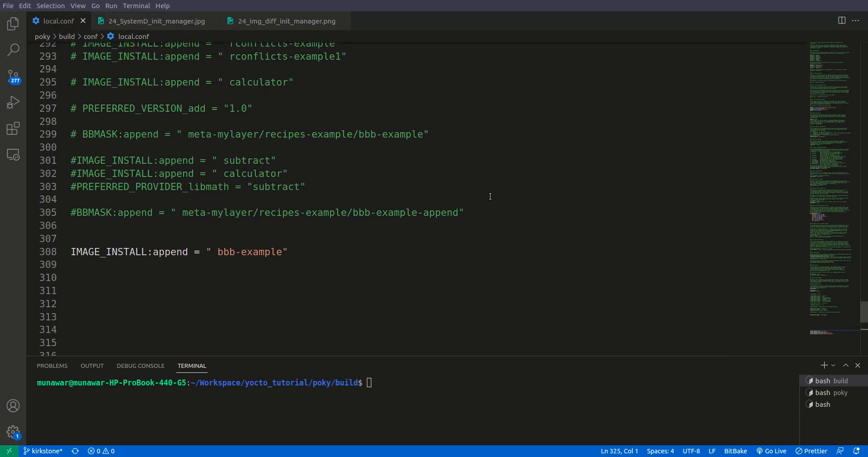
pyautogui.scroll(-3)
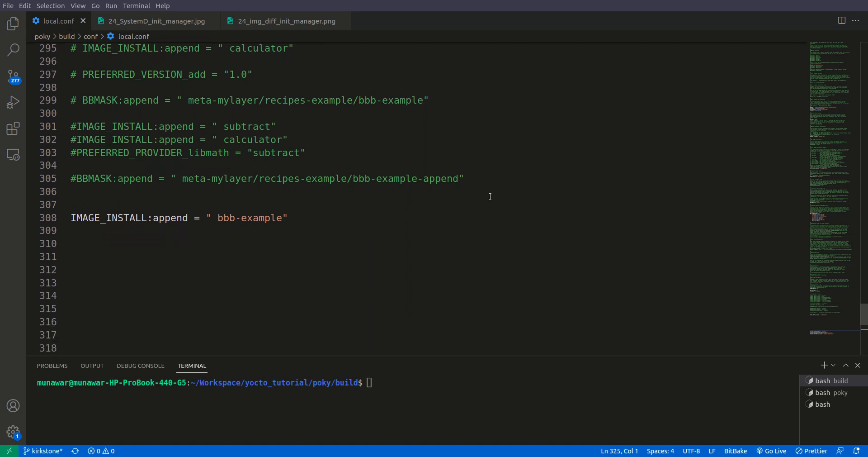
pyautogui.scroll(-3)
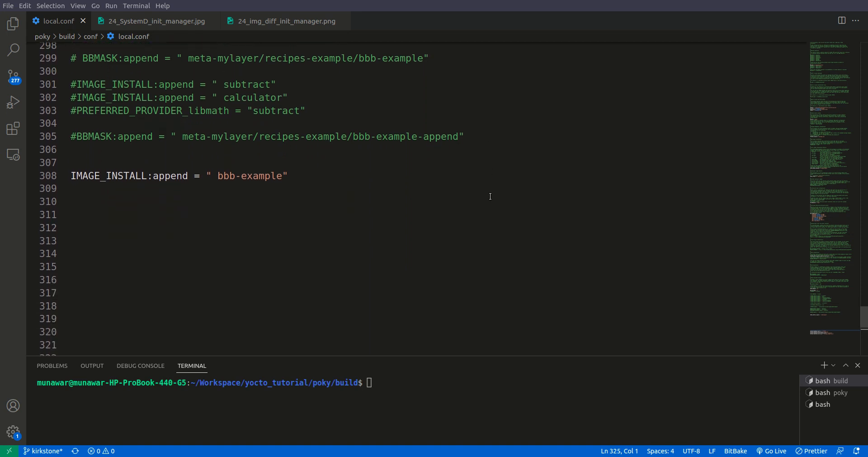
pyautogui.scroll(-3)
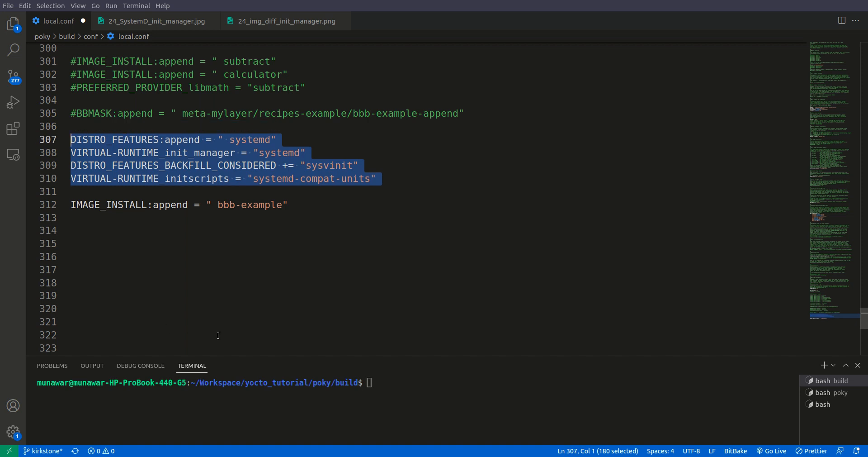
# - Deselect the pasted systemd lines and save local.conf with Ctrl+S
pyautogui.click(316, 322)
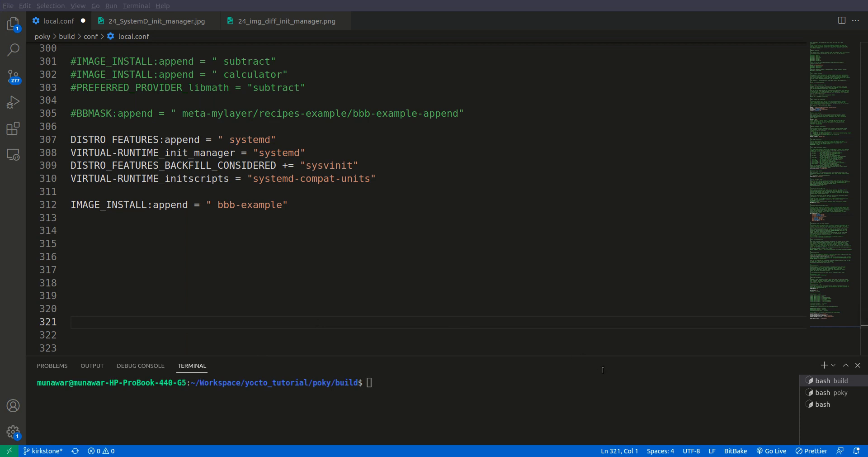
pyautogui.click(363, 295)
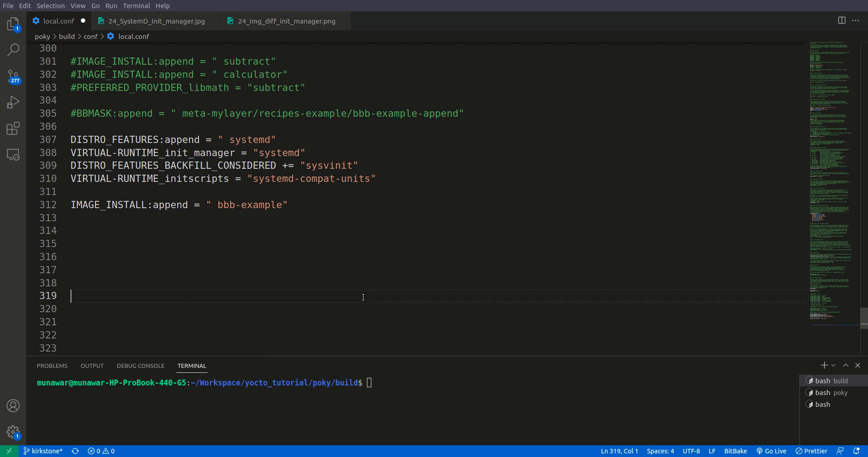
pyautogui.press('ctrl+s')
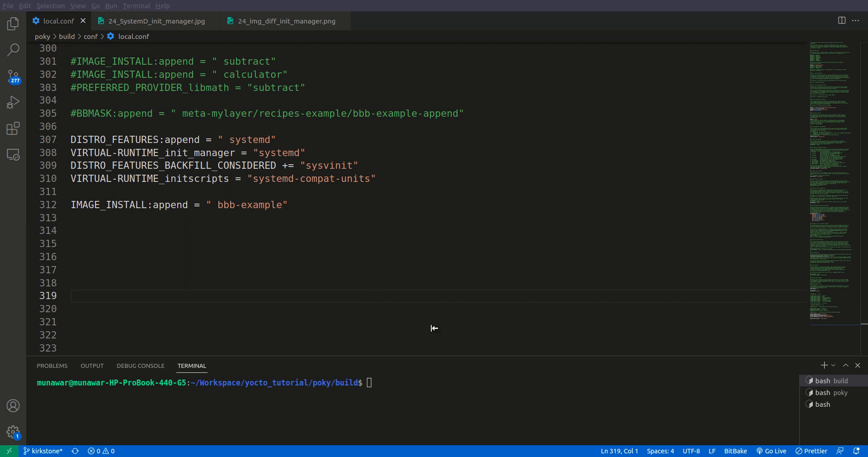
pyautogui.moveTo(514, 349)
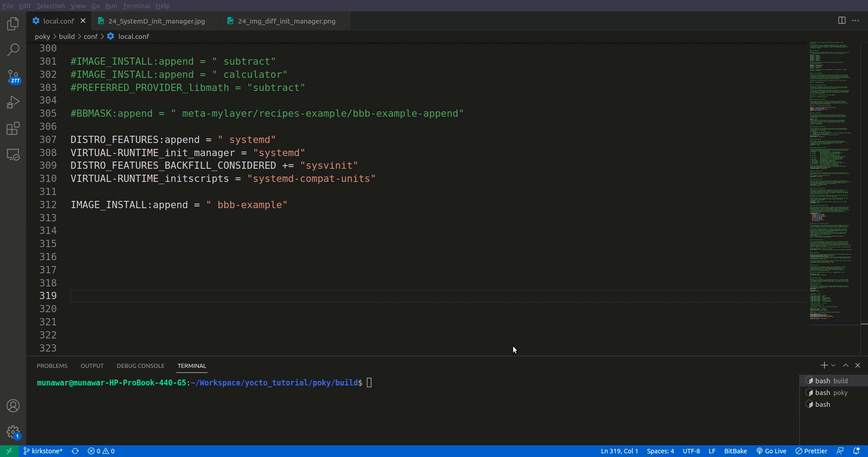
pyautogui.moveTo(191, 144)
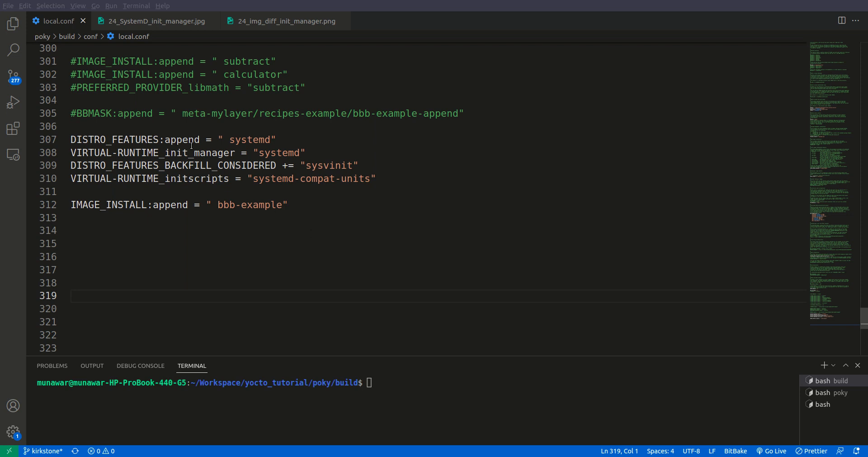
pyautogui.moveTo(634, 245)
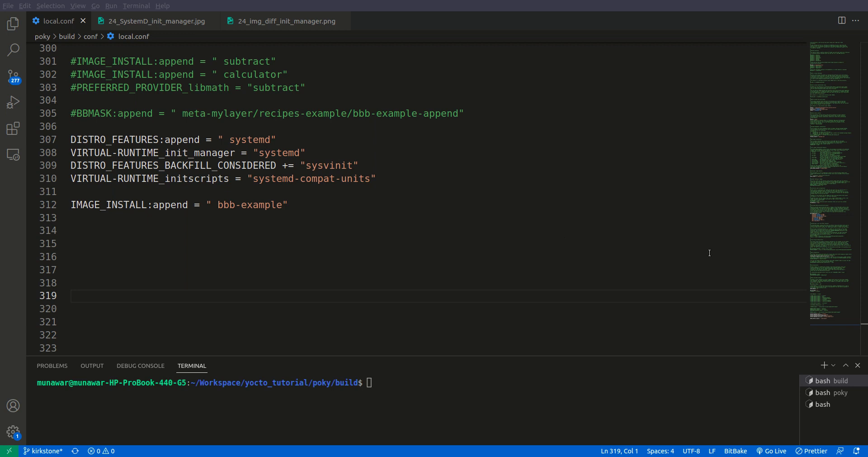
pyautogui.moveTo(781, 250)
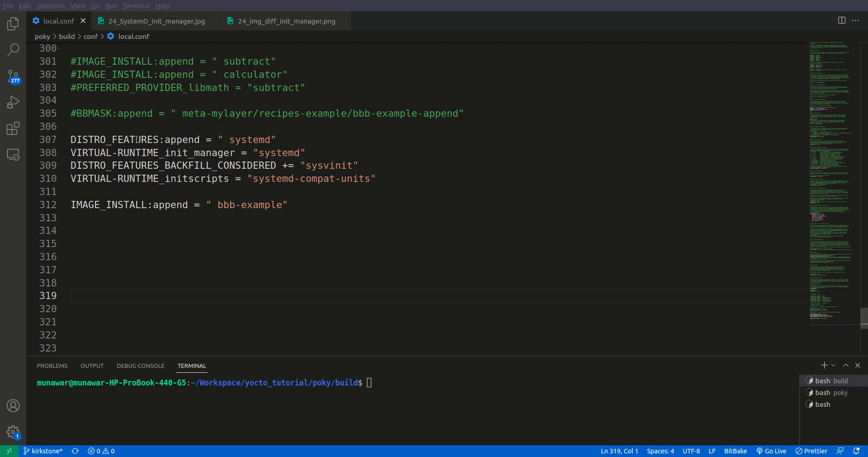
pyautogui.moveTo(390, 198)
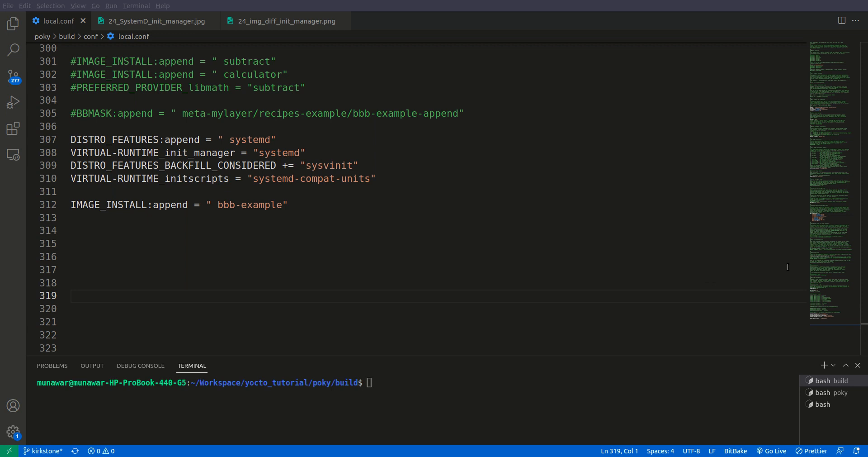
pyautogui.moveTo(590, 271)
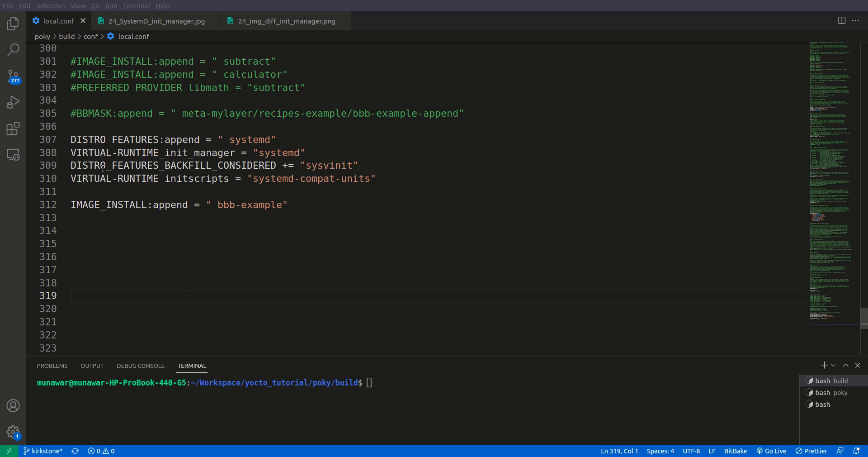
pyautogui.moveTo(276, 164)
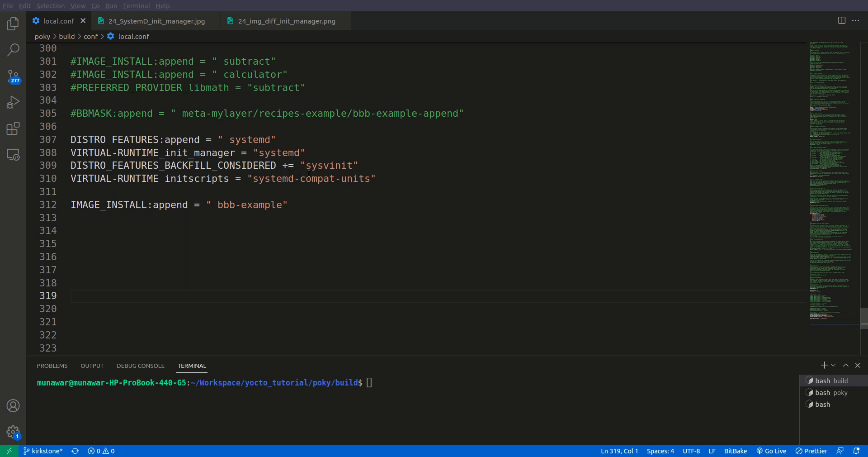
pyautogui.moveTo(499, 241)
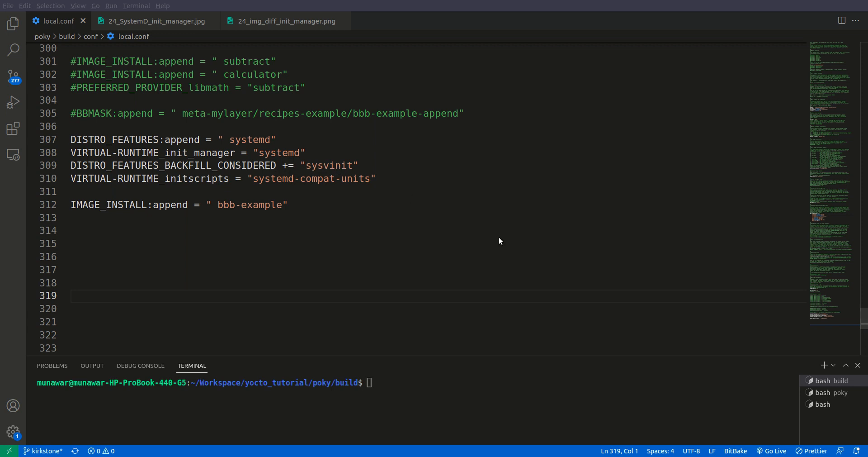
pyautogui.moveTo(599, 315)
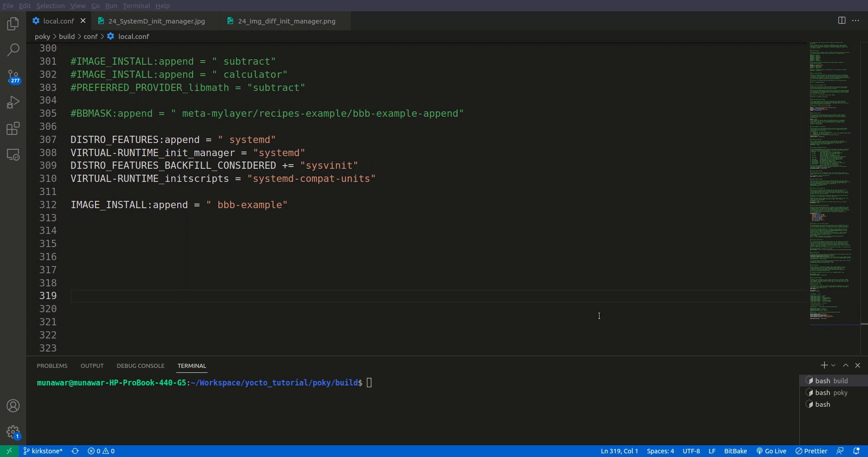
pyautogui.moveTo(650, 309)
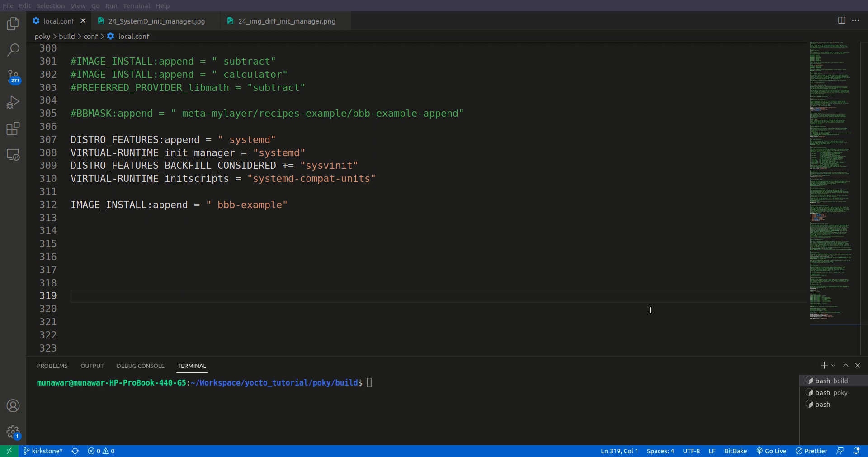
pyautogui.moveTo(712, 309)
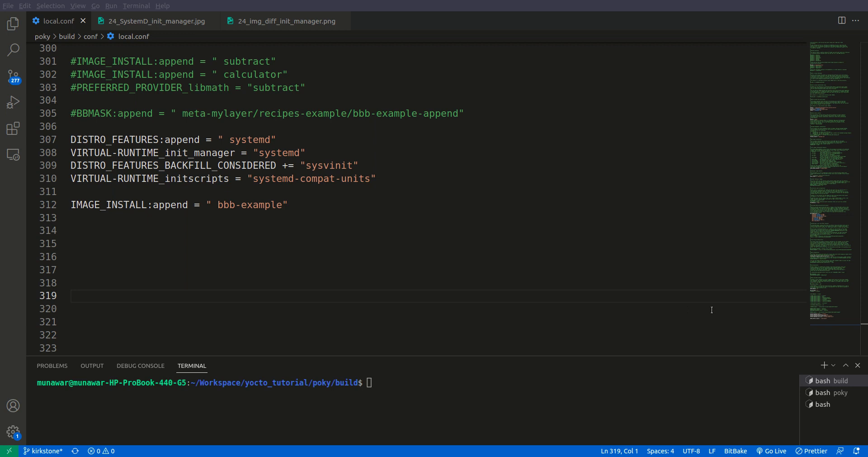
pyautogui.moveTo(623, 314)
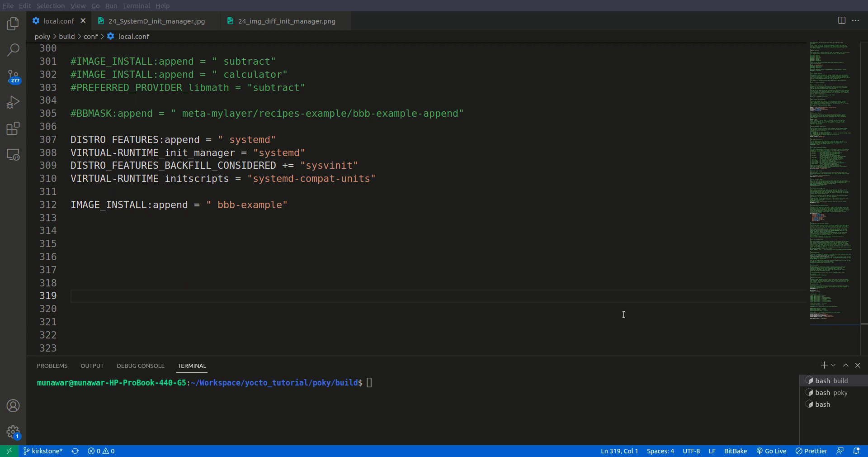
pyautogui.moveTo(621, 321)
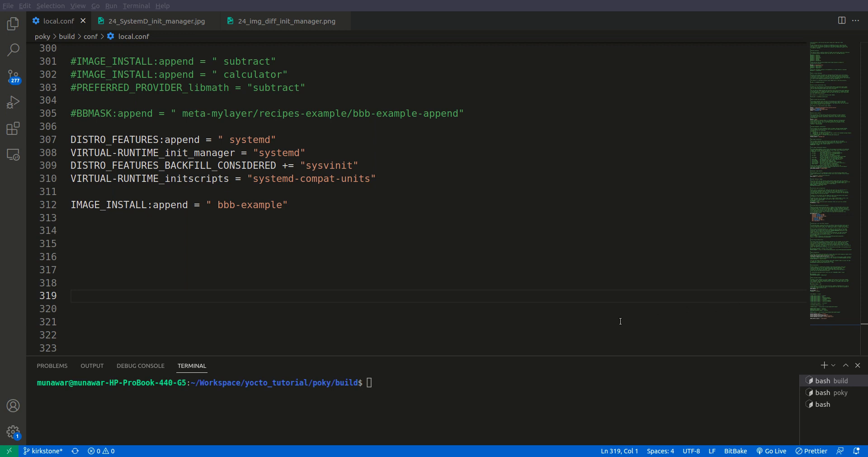
pyautogui.moveTo(629, 323)
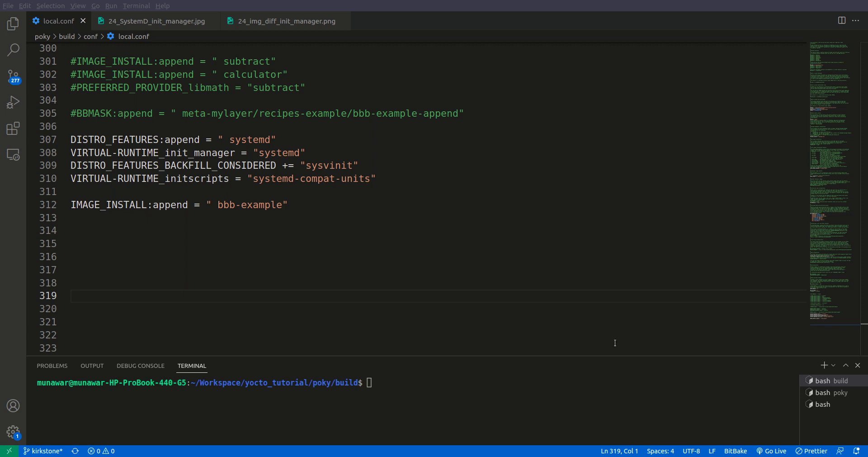
pyautogui.moveTo(553, 298)
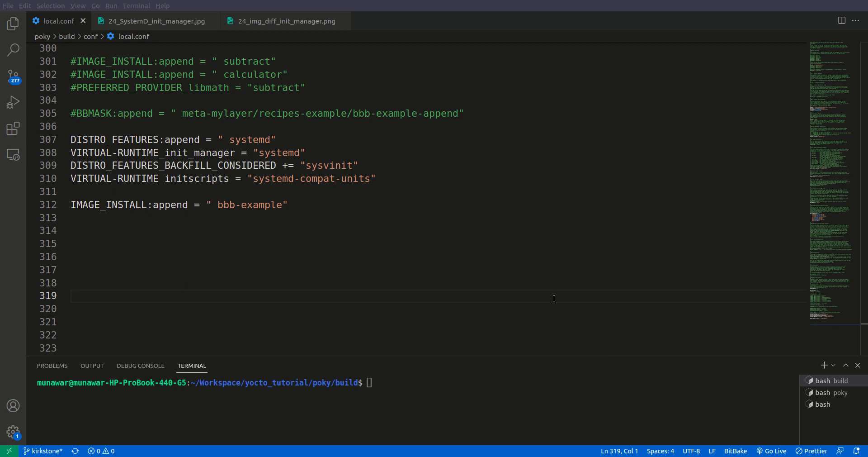
pyautogui.moveTo(685, 289)
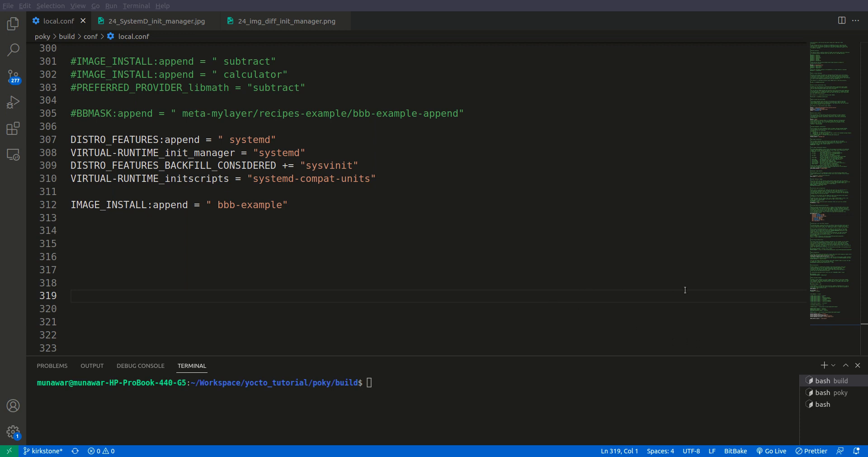
pyautogui.moveTo(433, 168)
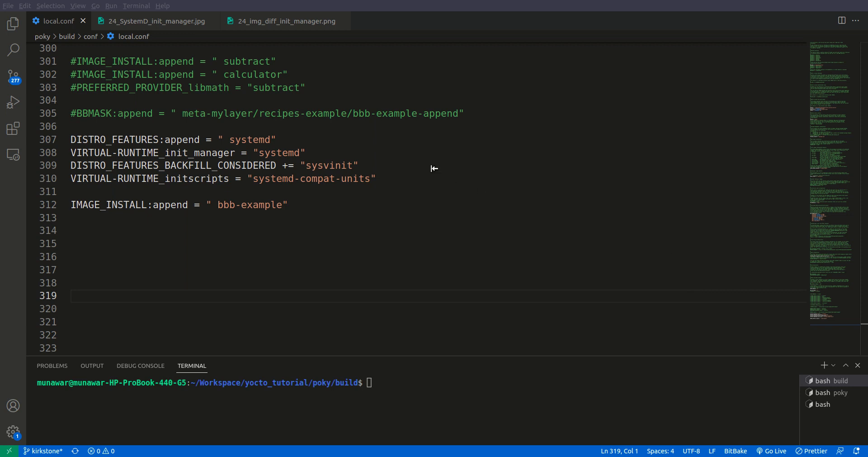
pyautogui.moveTo(566, 264)
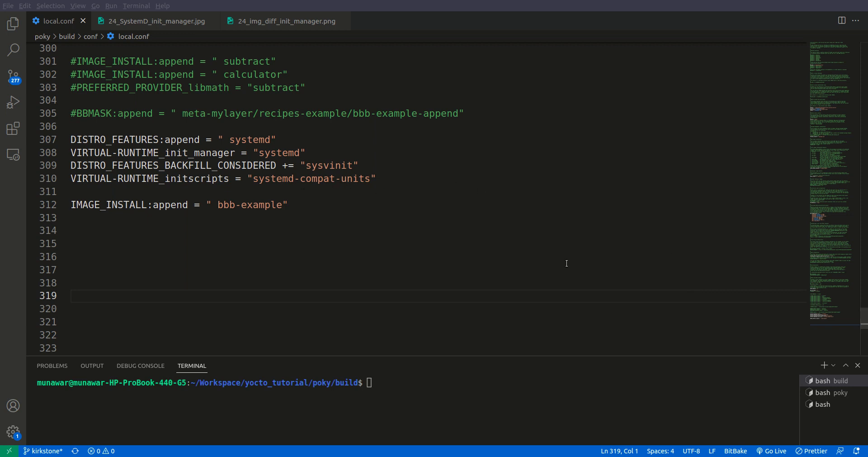
pyautogui.moveTo(640, 295)
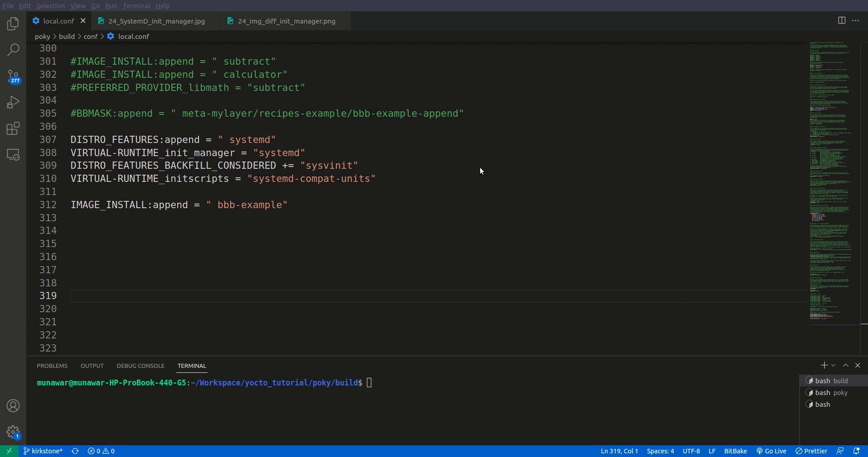
pyautogui.doubleClick(315, 178)
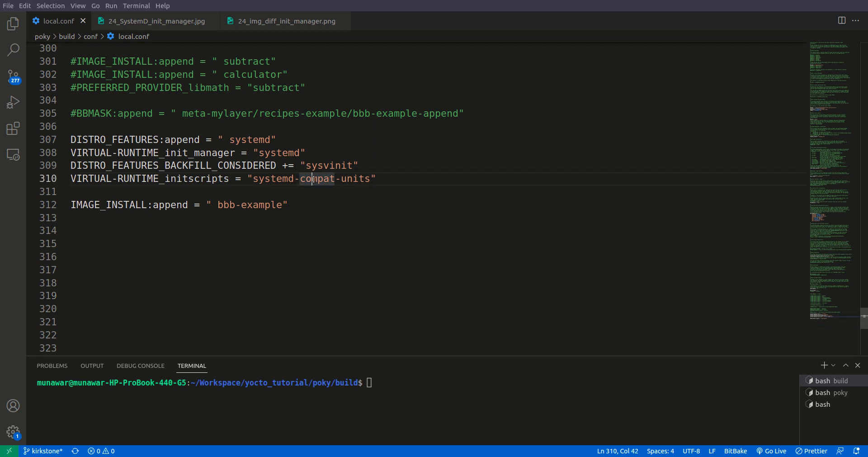
pyautogui.moveTo(389, 215)
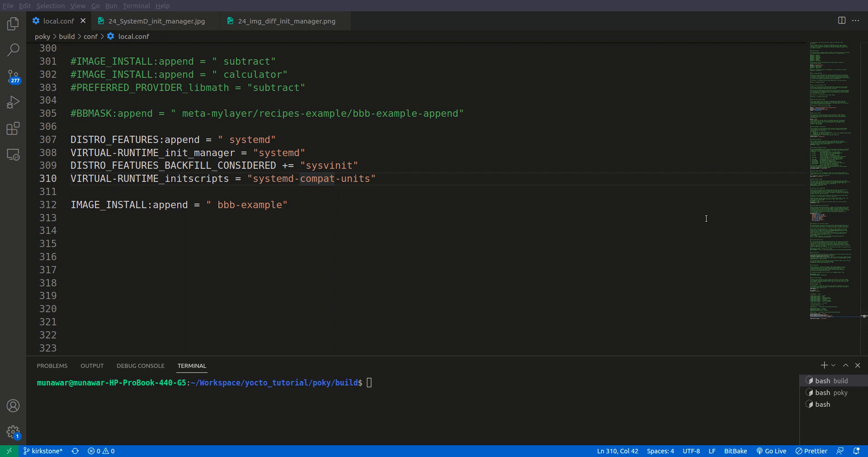
pyautogui.moveTo(374, 226)
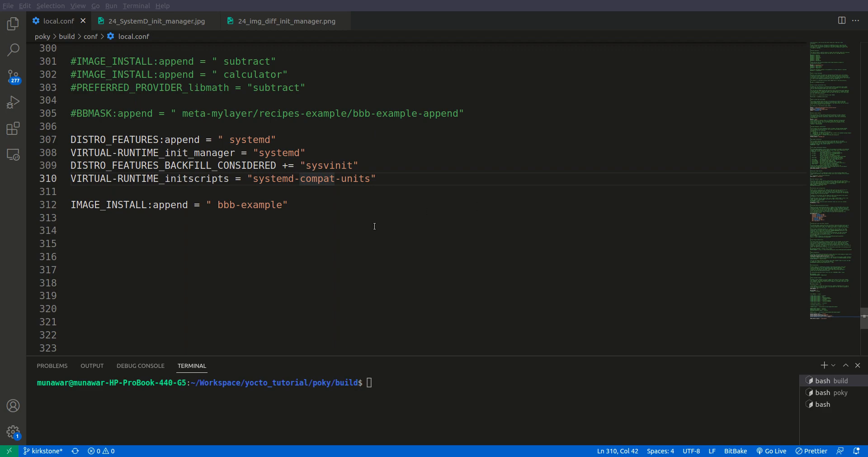